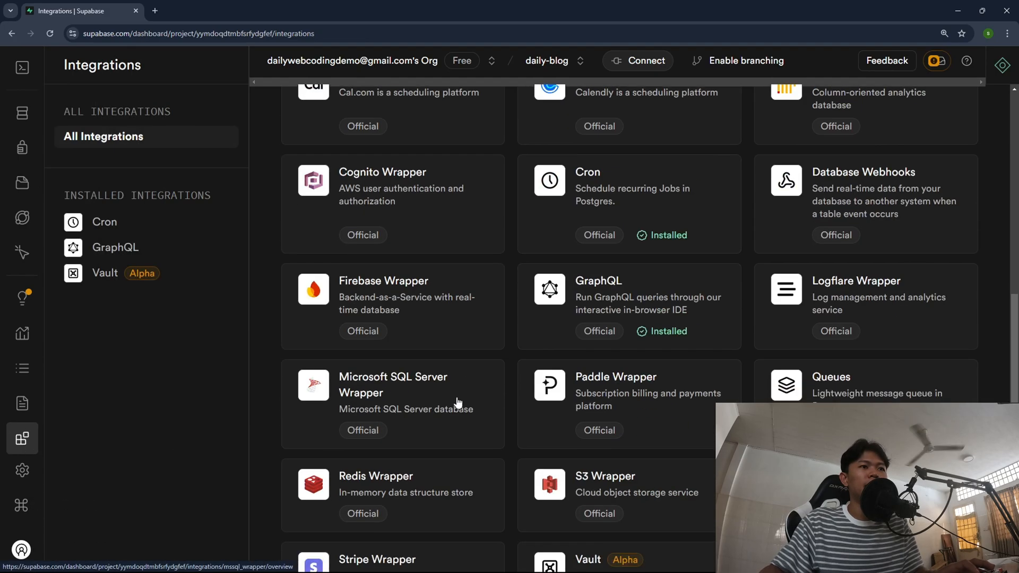
# View the Cron jobs list, briefly opening and closing the Create job form, then switch to DailyMedia
pyautogui.scroll(-3)
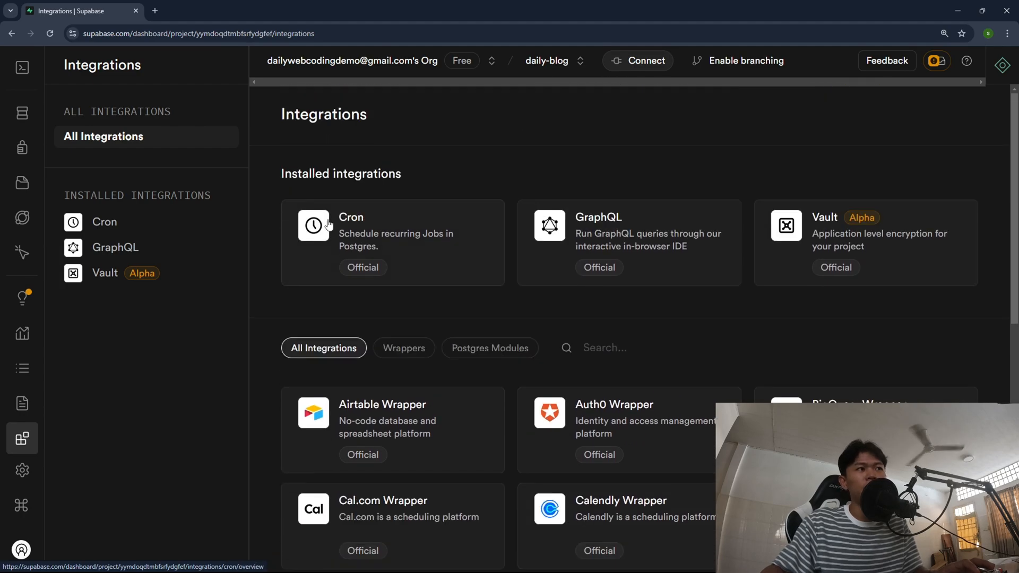
pyautogui.moveTo(379, 244)
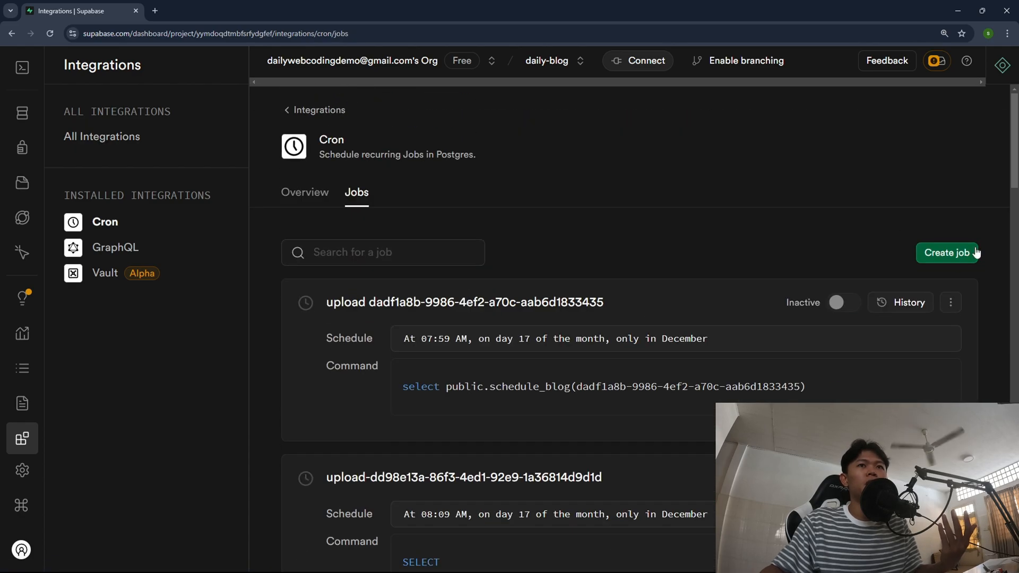
pyautogui.click(947, 253)
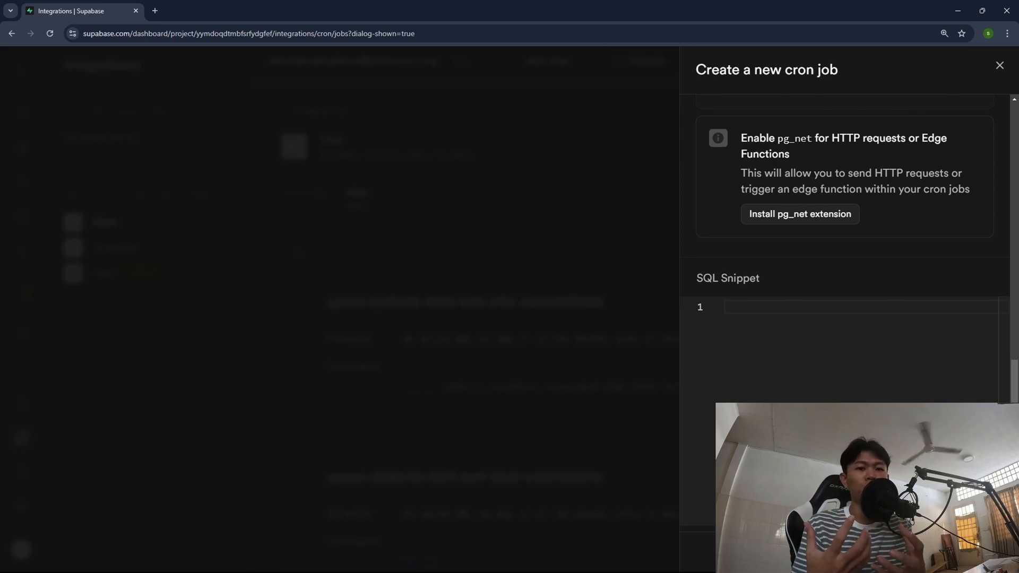
pyautogui.click(1000, 66)
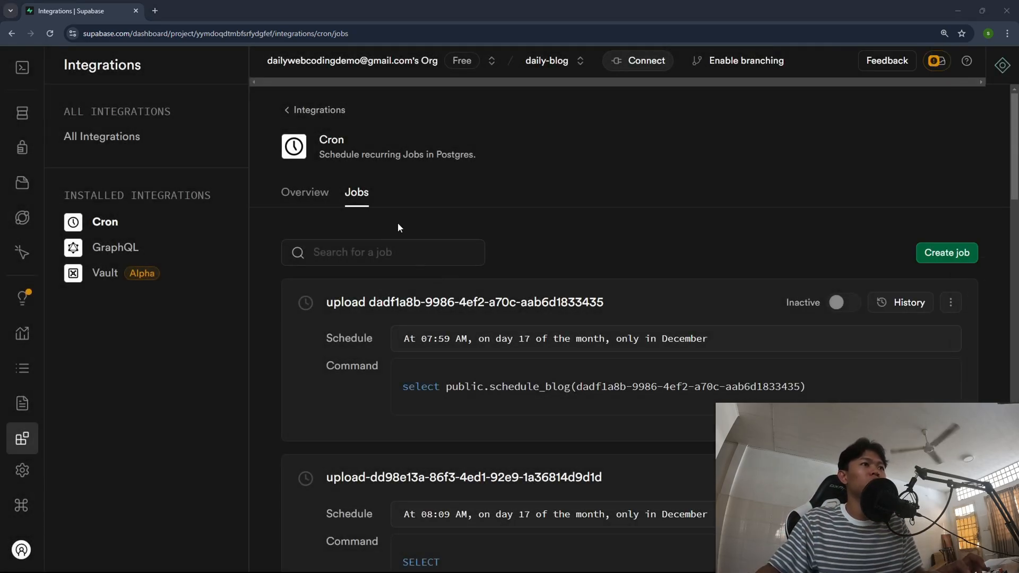
pyautogui.click(78, 10)
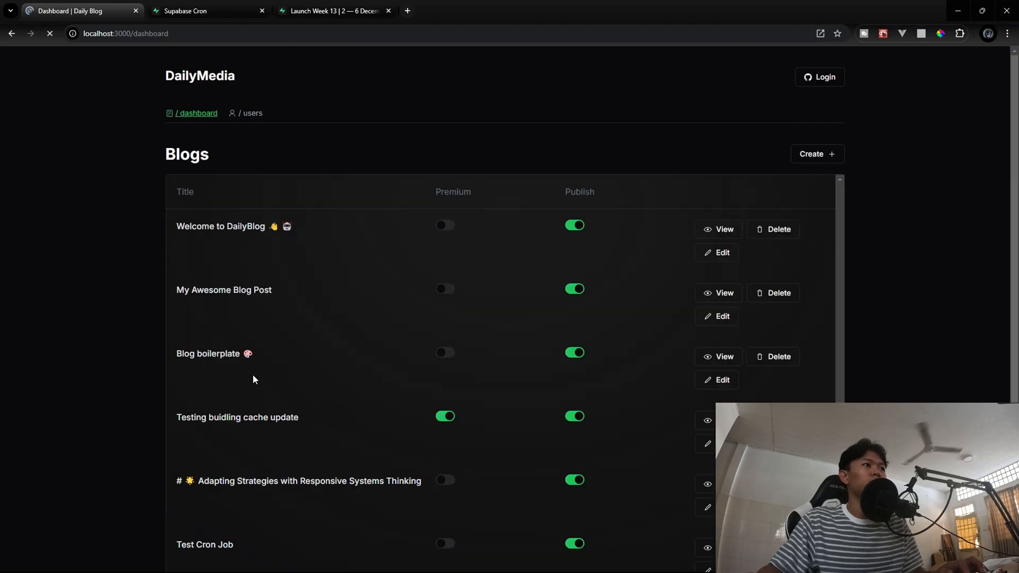
# Start a new post titled Test Blog About Cron with its image URL and content
pyautogui.scroll(-3)
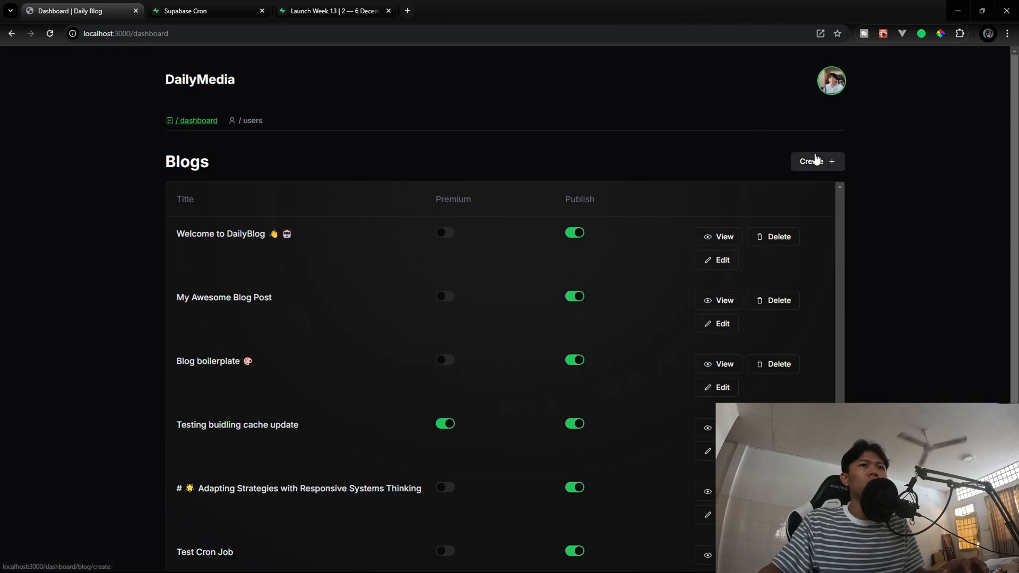
pyautogui.click(816, 162)
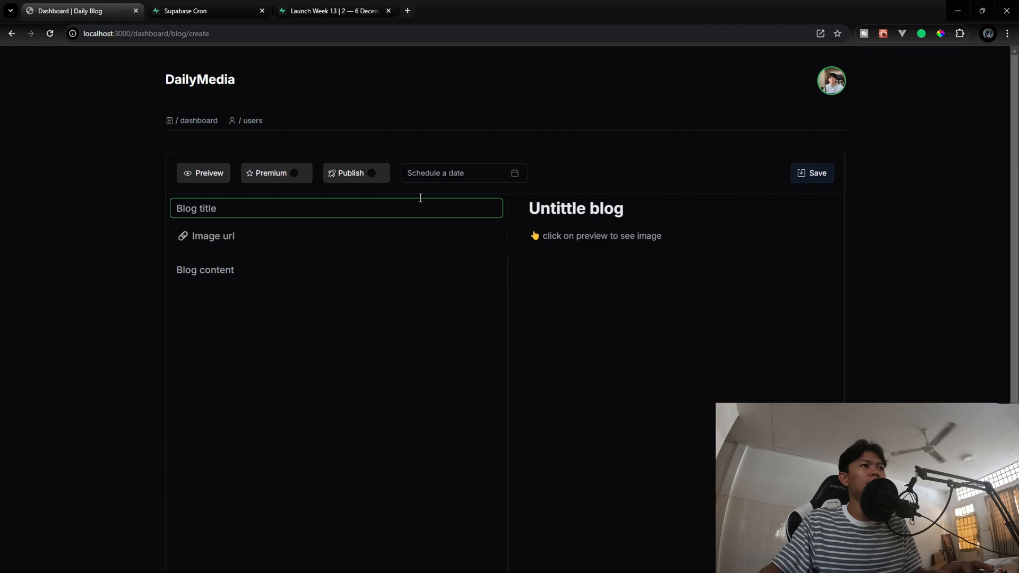
pyautogui.moveTo(417, 173)
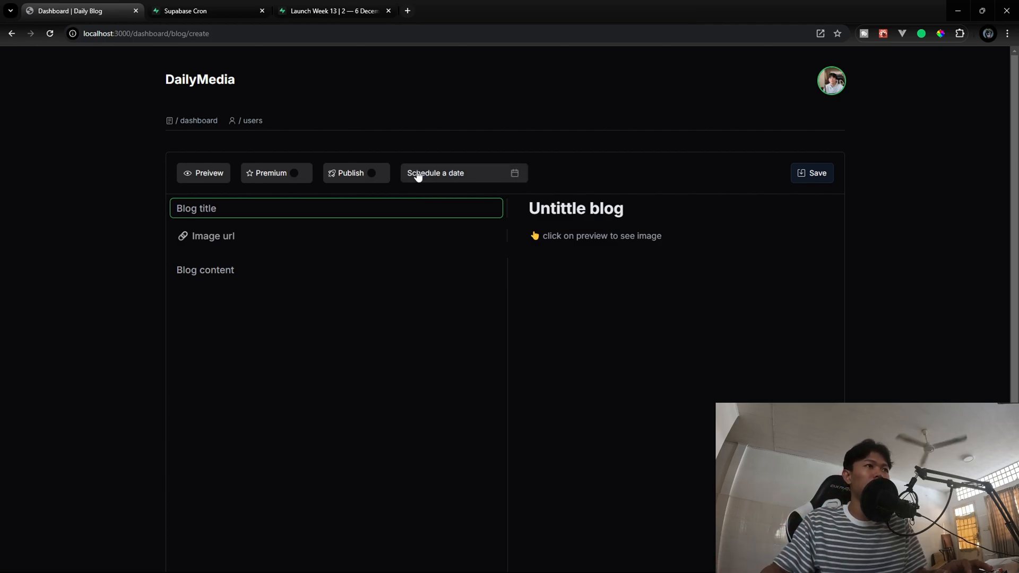
pyautogui.click(461, 173)
pyautogui.write('Test Blog About Cron')
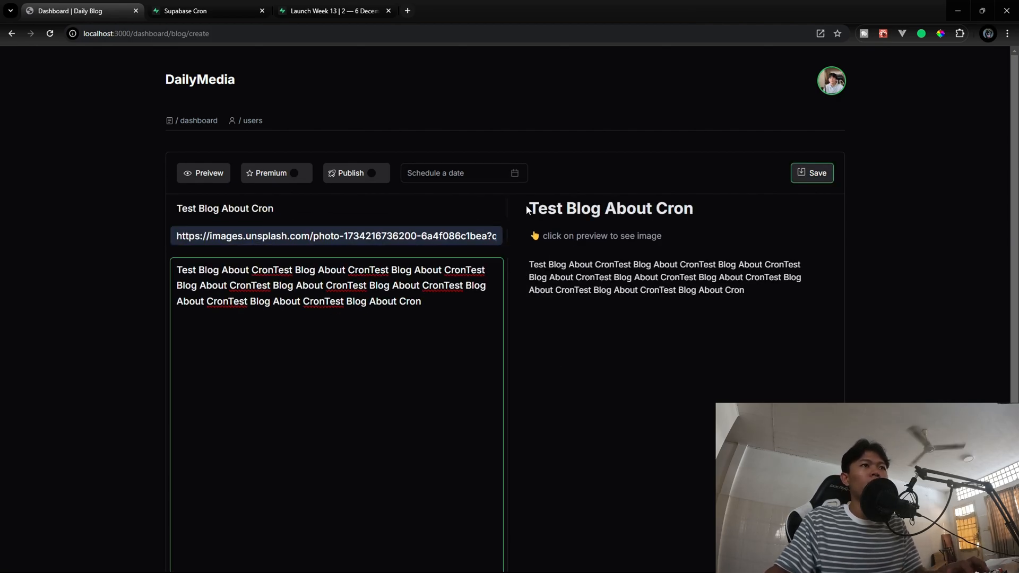
# Schedule the post for December 17th, 2024 at 04:27 PM, save it, and return to Supabase
pyautogui.click(455, 173)
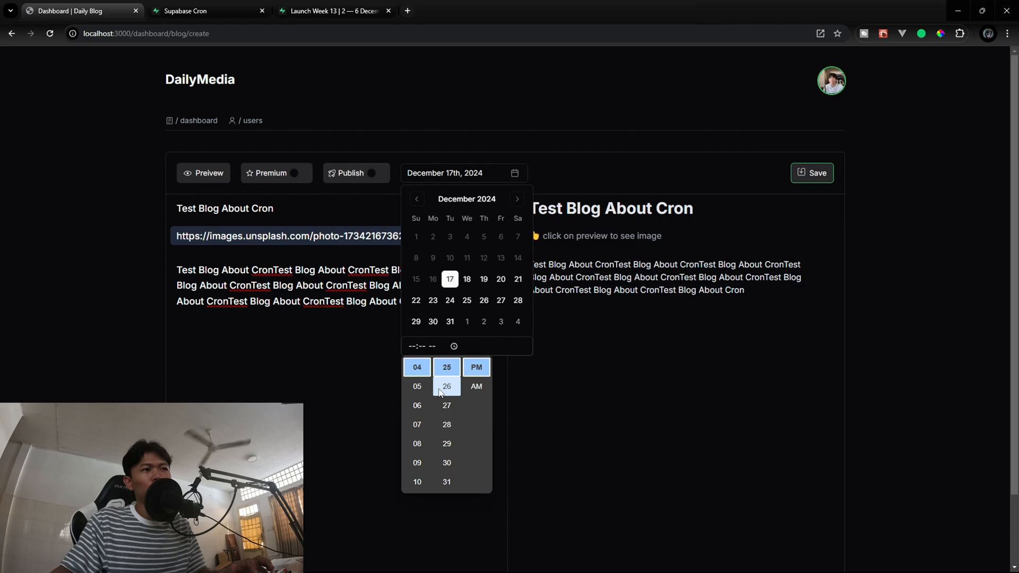
pyautogui.click(447, 404)
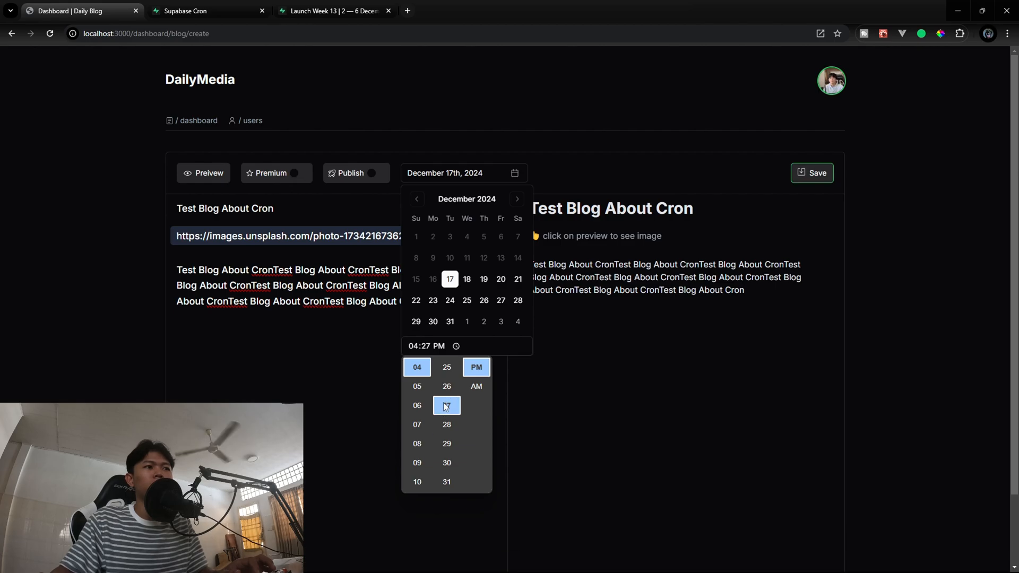
pyautogui.click(812, 172)
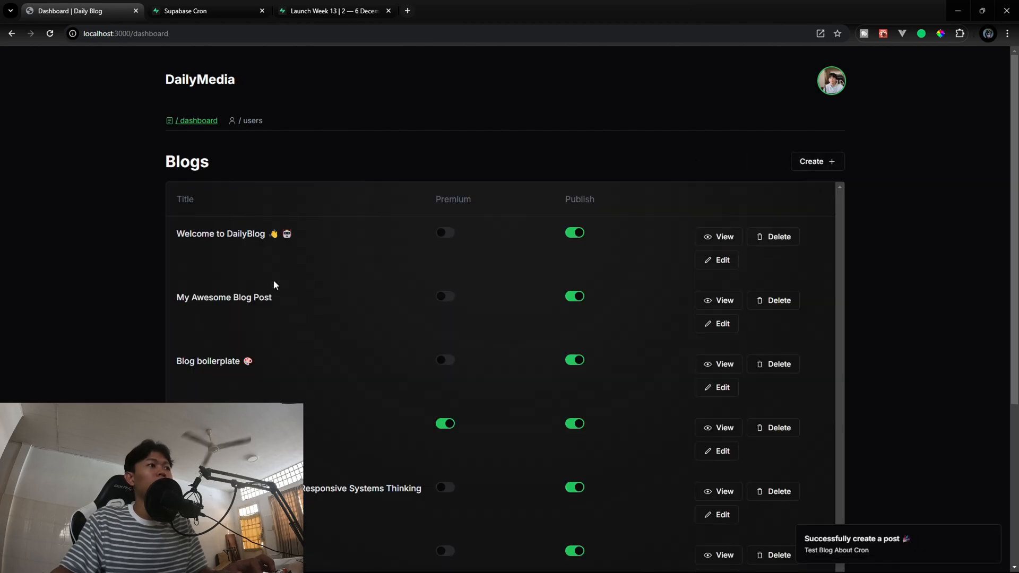
pyautogui.scroll(-3)
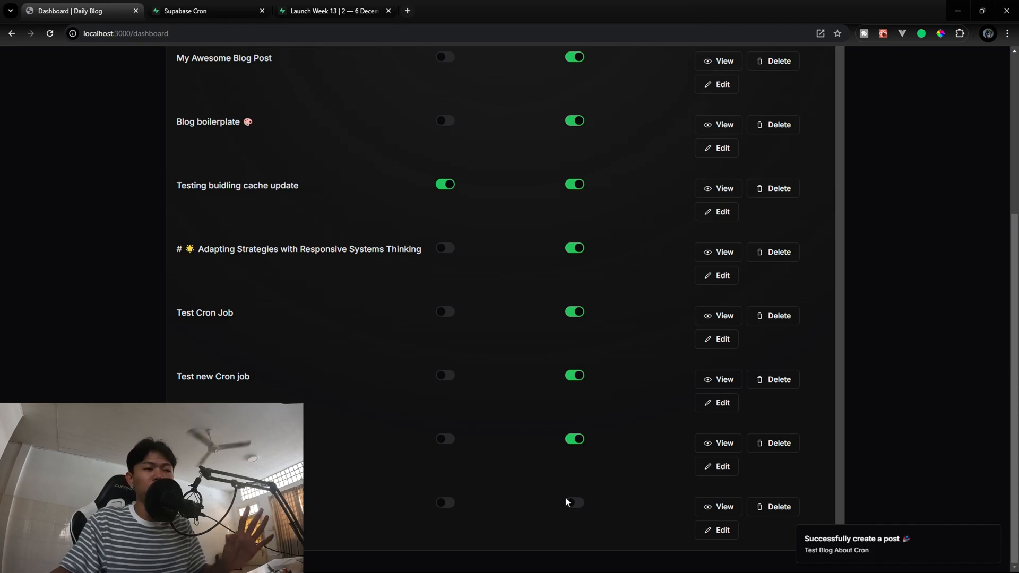
pyautogui.press('alt+tab')
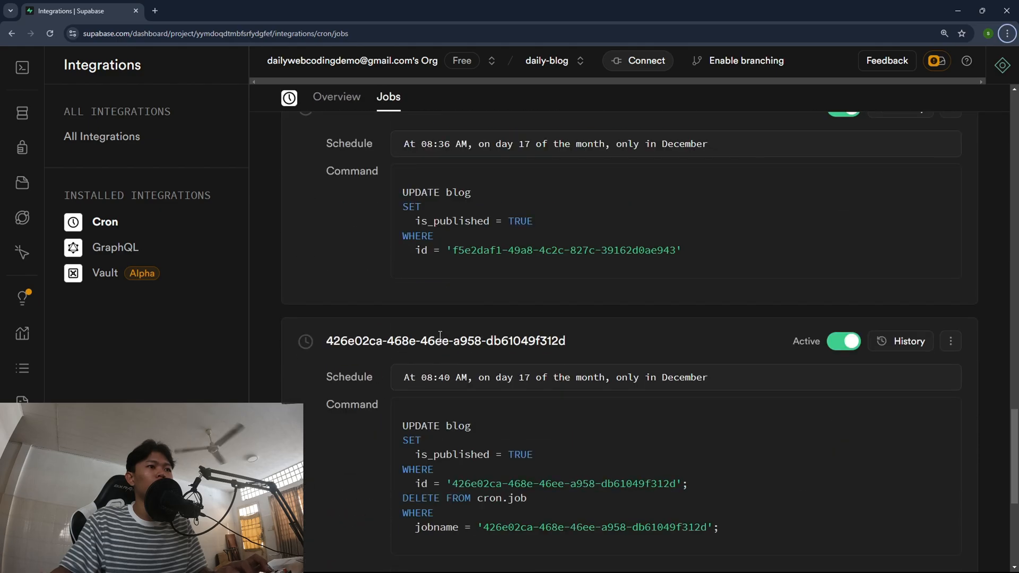
pyautogui.scroll(-3)
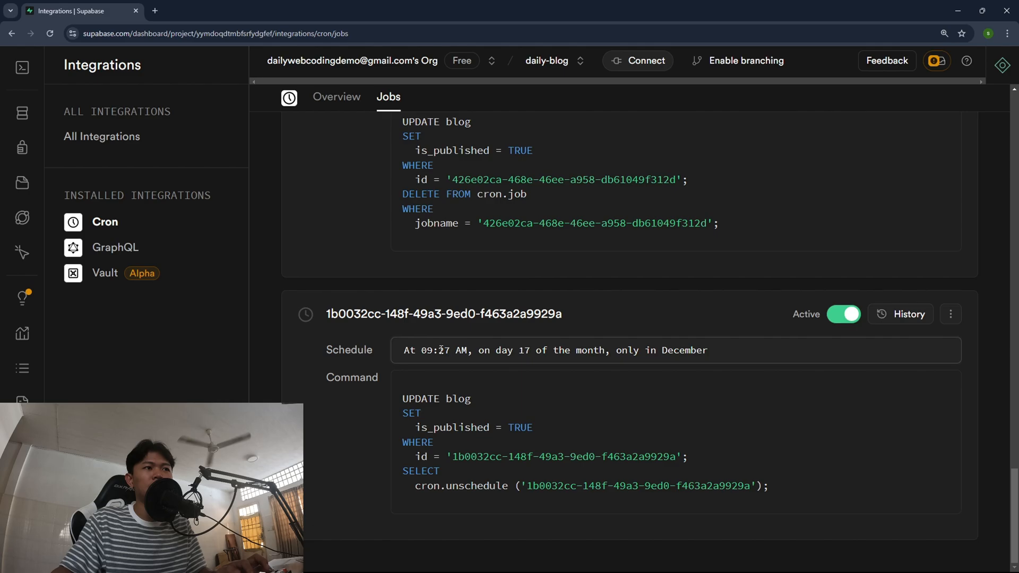
pyautogui.moveTo(476, 350); pyautogui.dragTo(603, 350)
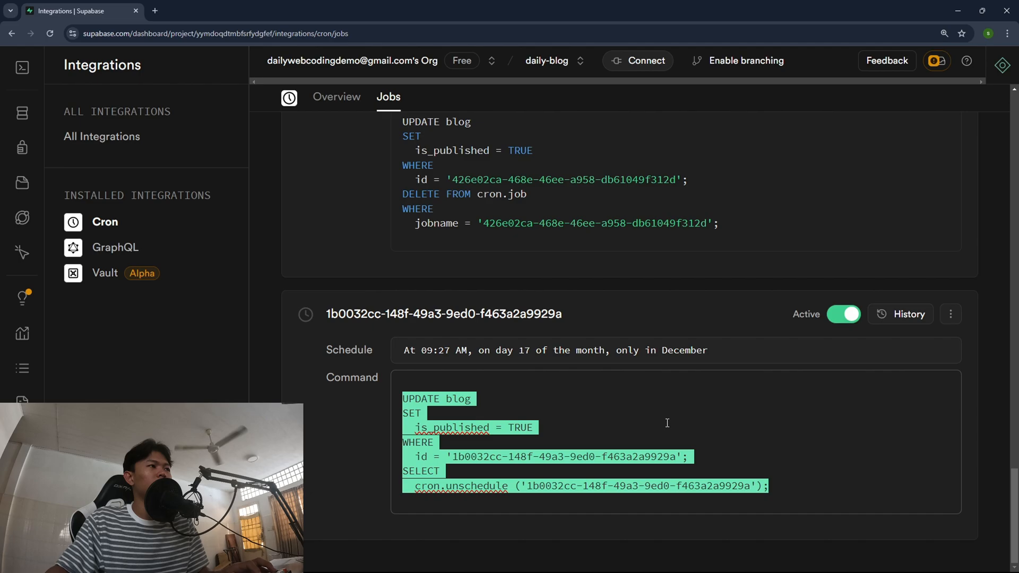
pyautogui.moveTo(23, 250)
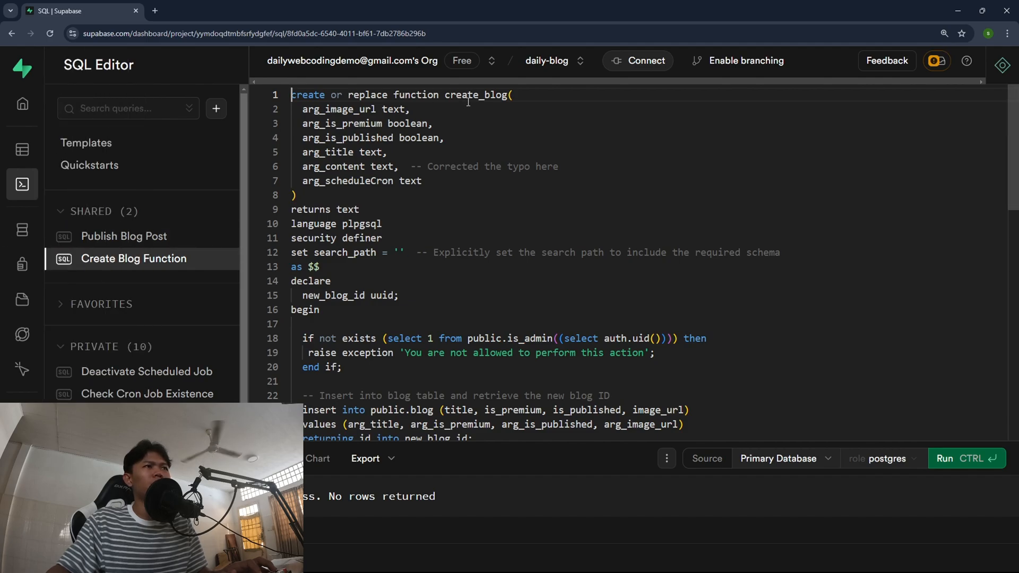
pyautogui.doubleClick(476, 94)
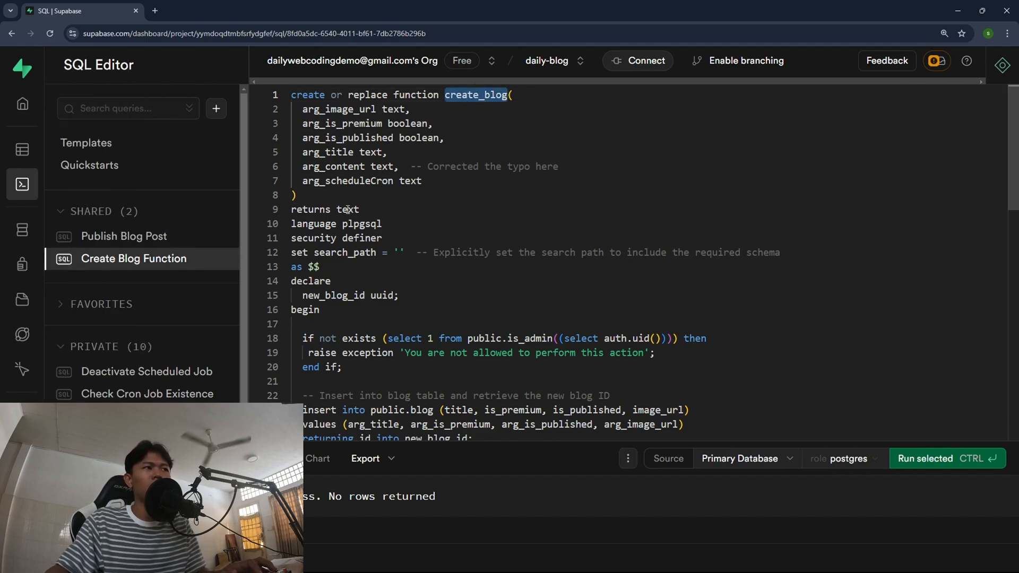
pyautogui.scroll(-3)
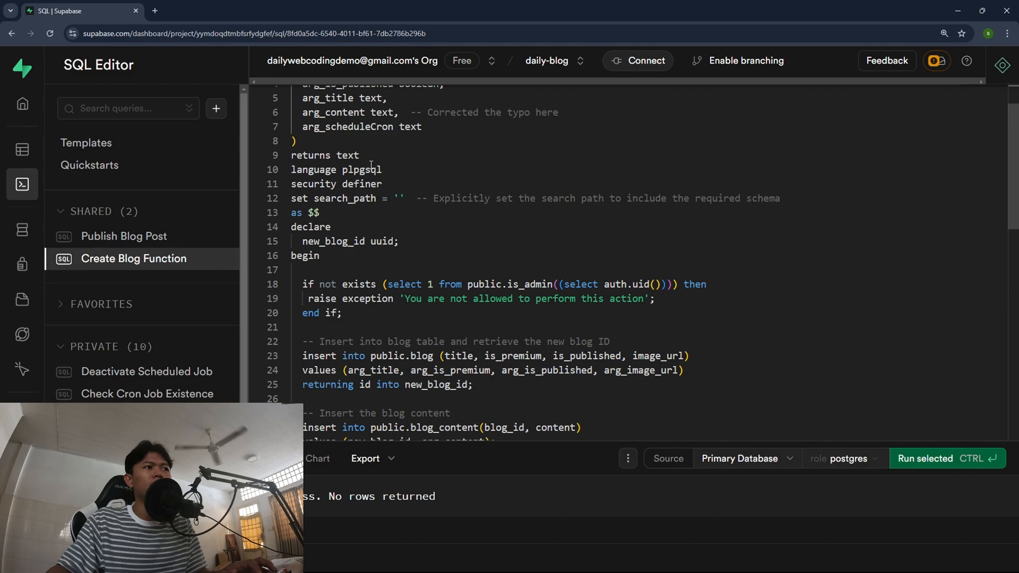
pyautogui.scroll(-3)
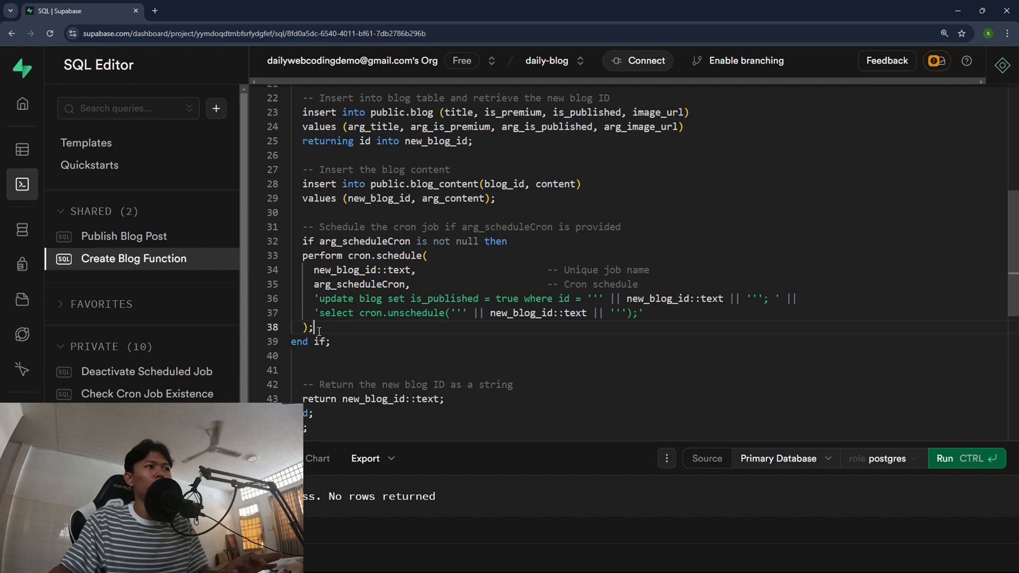
pyautogui.moveTo(302, 241); pyautogui.dragTo(313, 327)
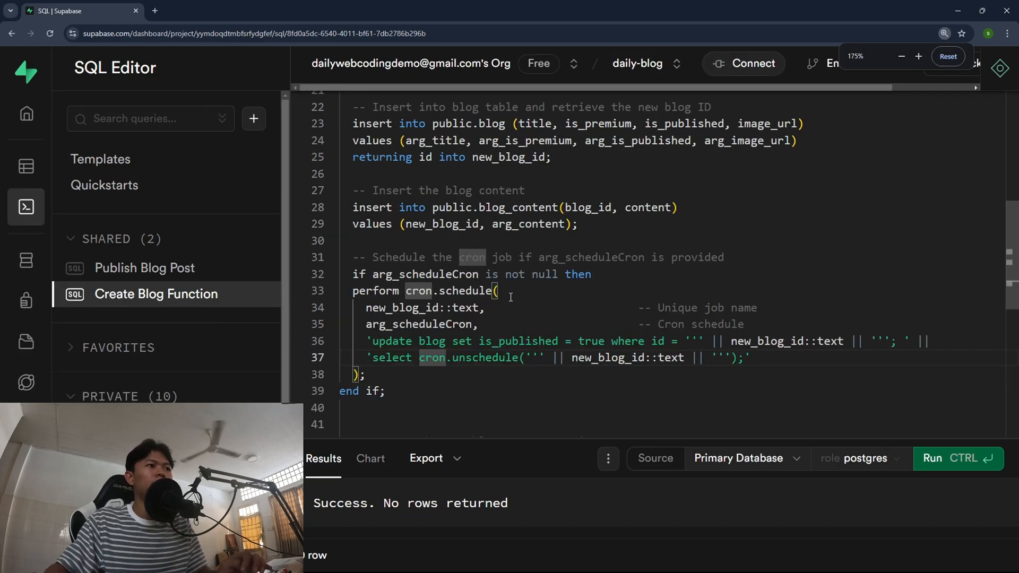
pyautogui.doubleClick(425, 274)
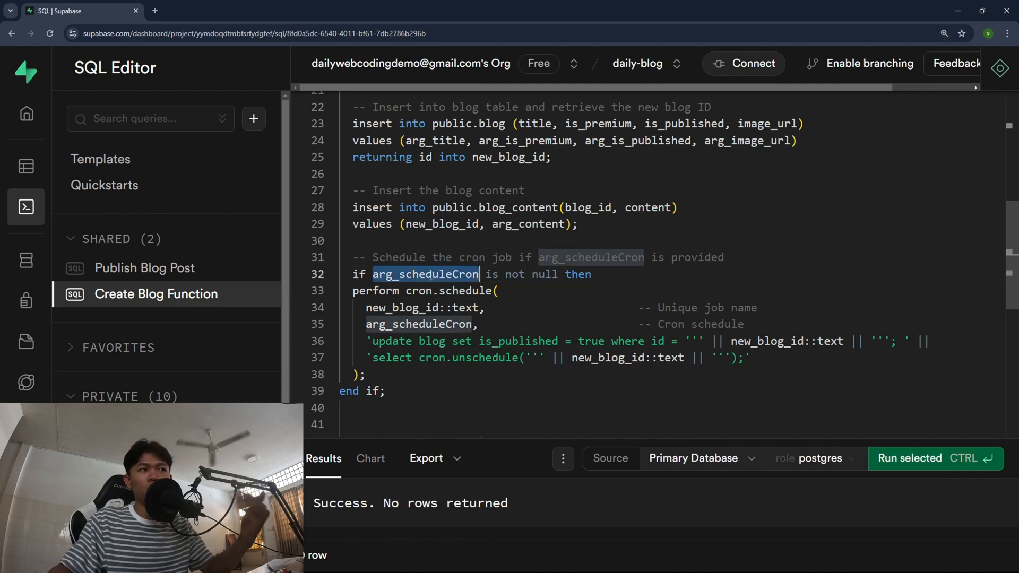
pyautogui.scroll(-3)
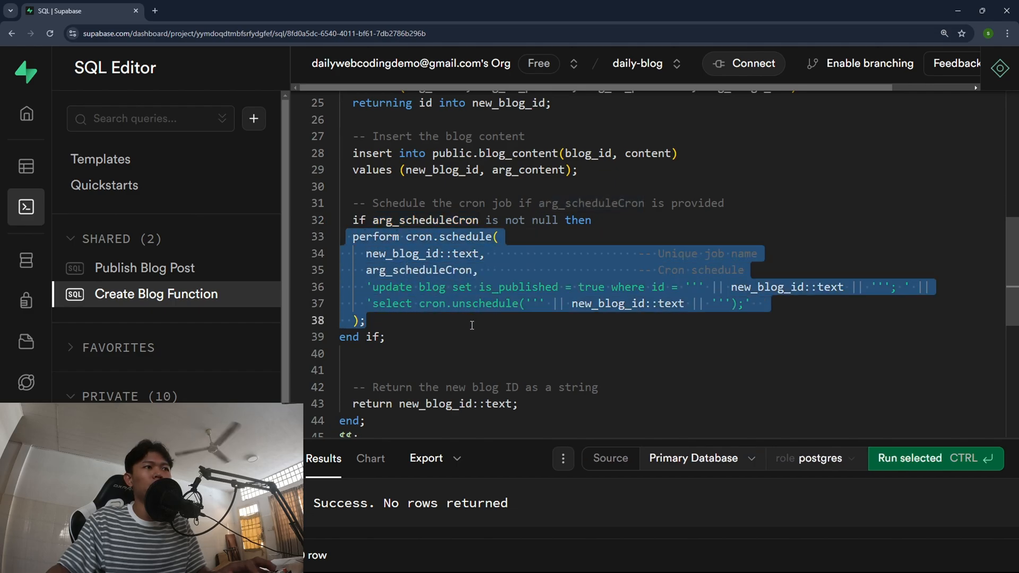
pyautogui.doubleClick(401, 254)
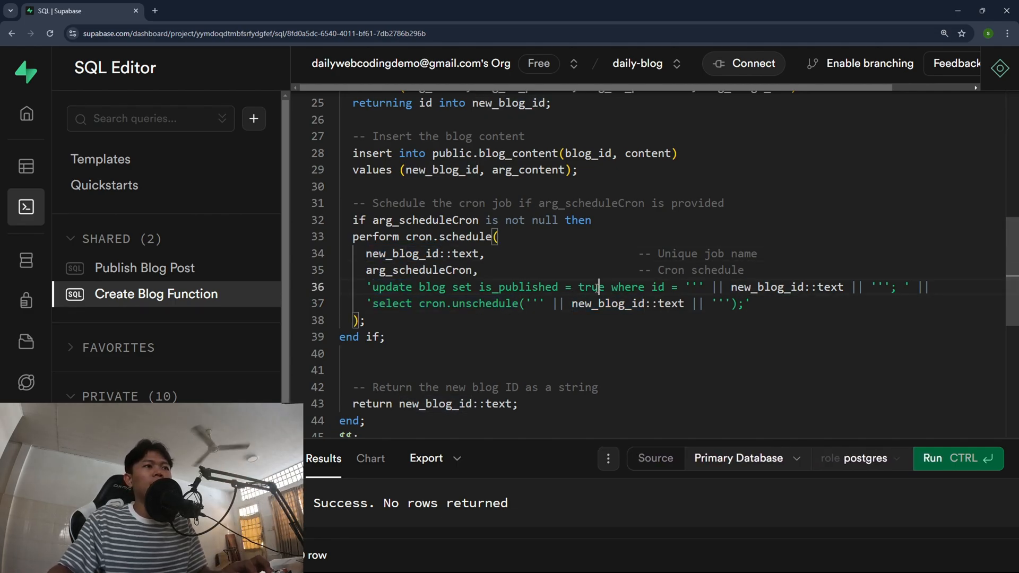
pyautogui.doubleClick(420, 271)
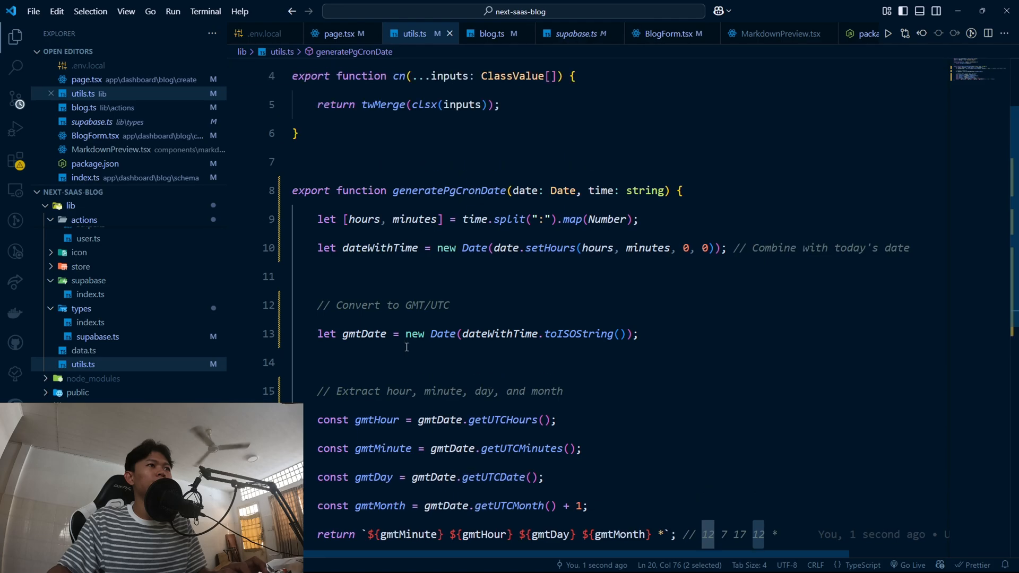
pyautogui.click(338, 32)
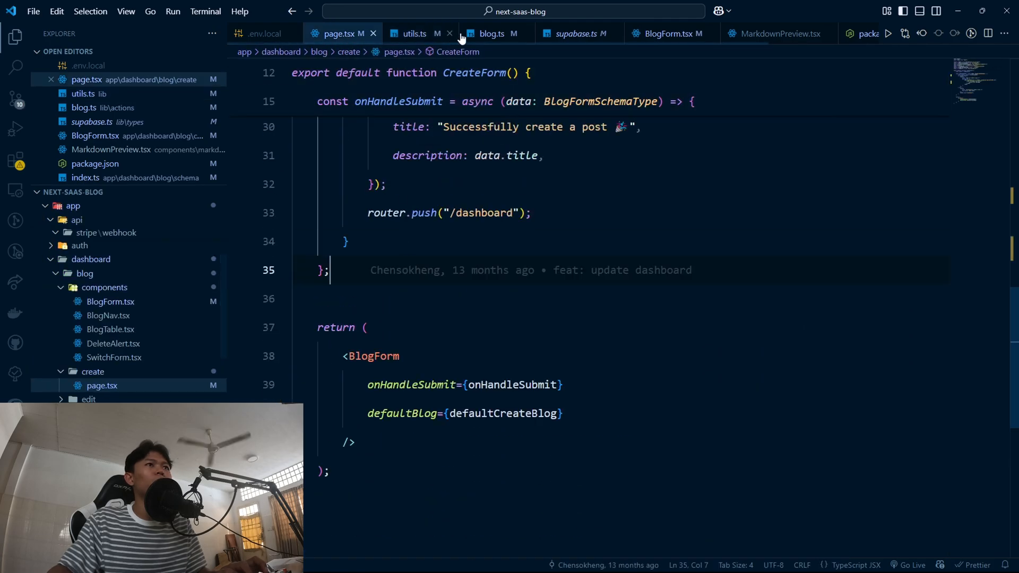
pyautogui.click(491, 33)
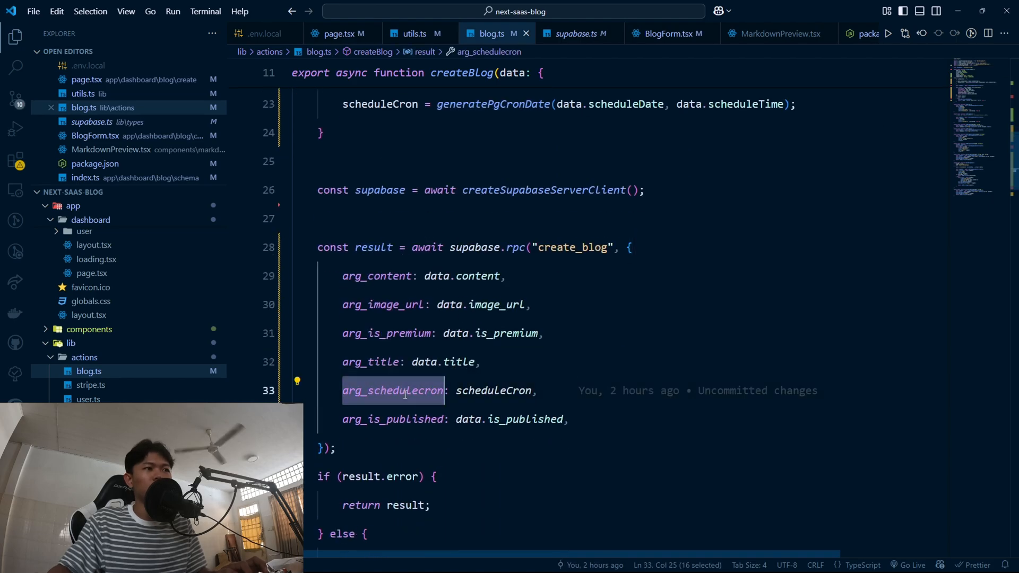
pyautogui.scroll(3)
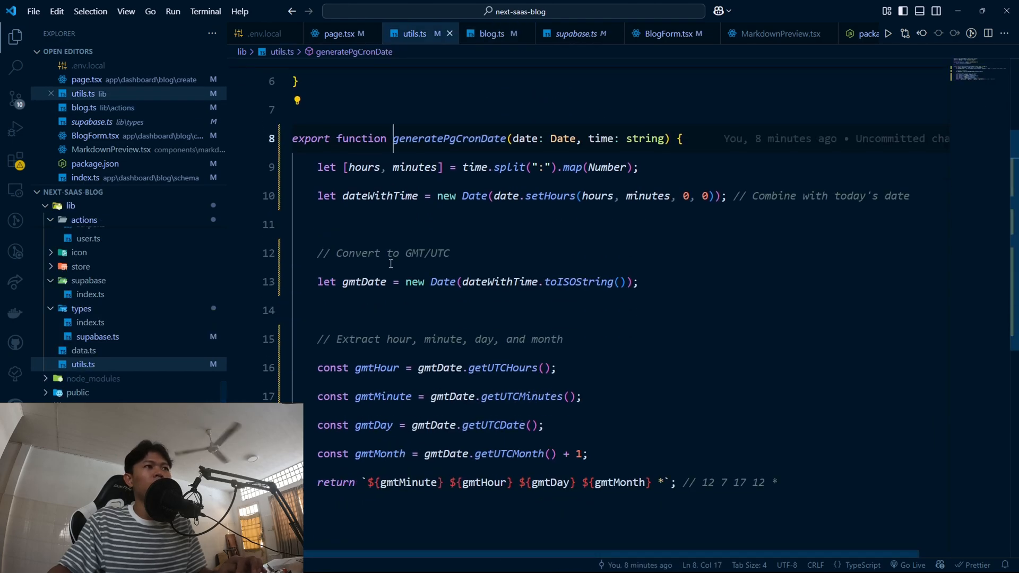
pyautogui.doubleClick(448, 138)
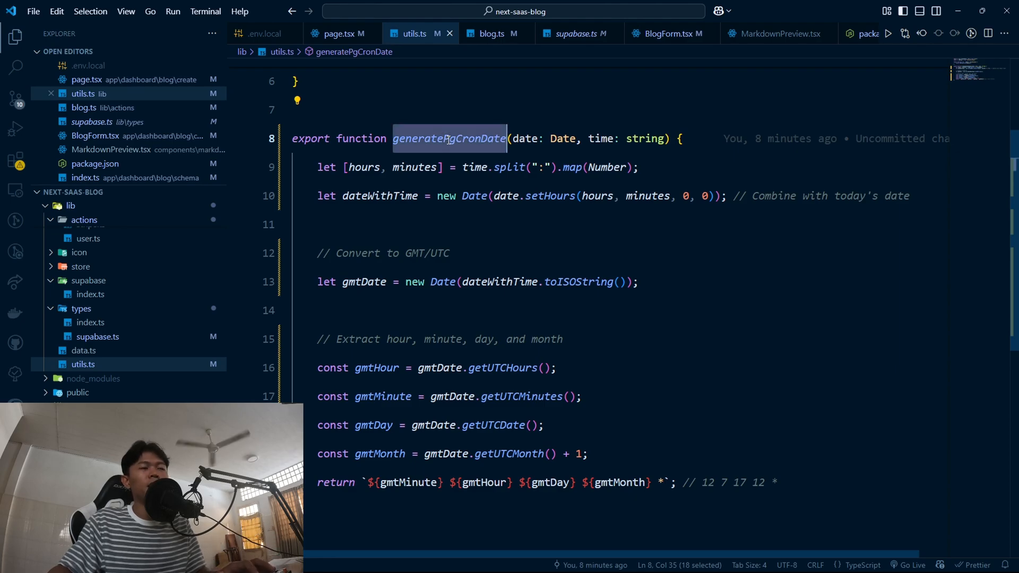
pyautogui.scroll(-3)
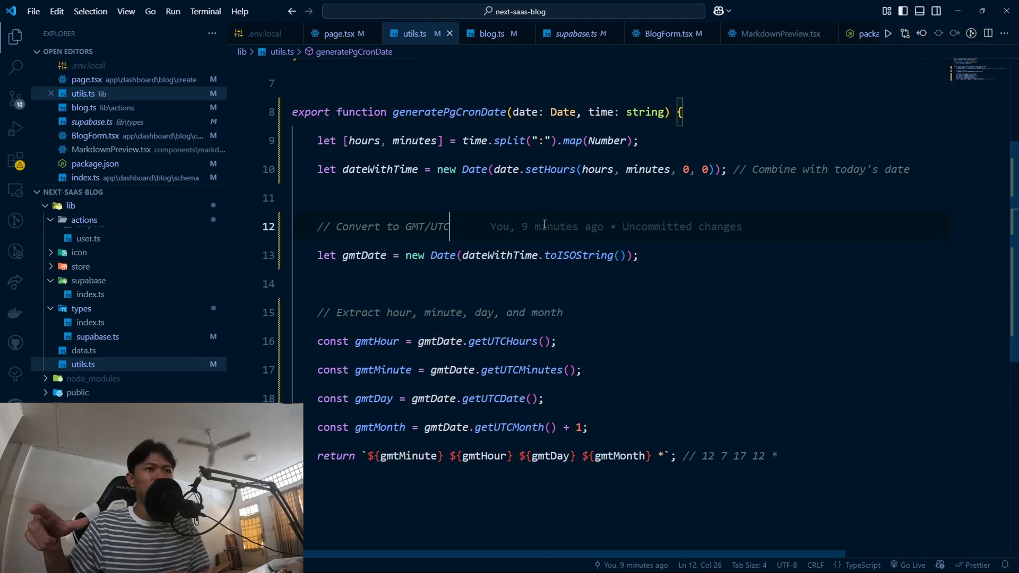
pyautogui.doubleClick(502, 341)
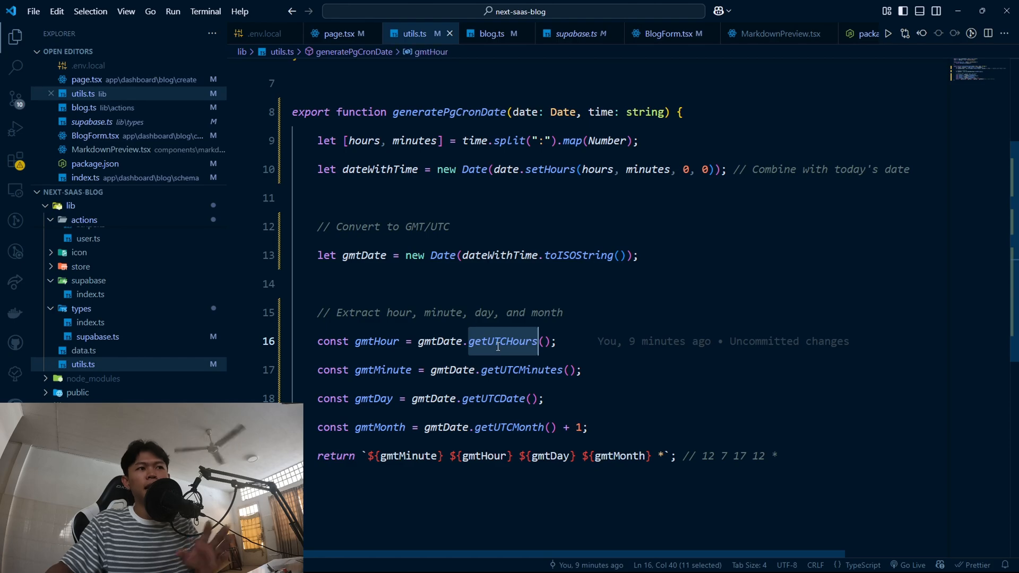
pyautogui.doubleClick(520, 370)
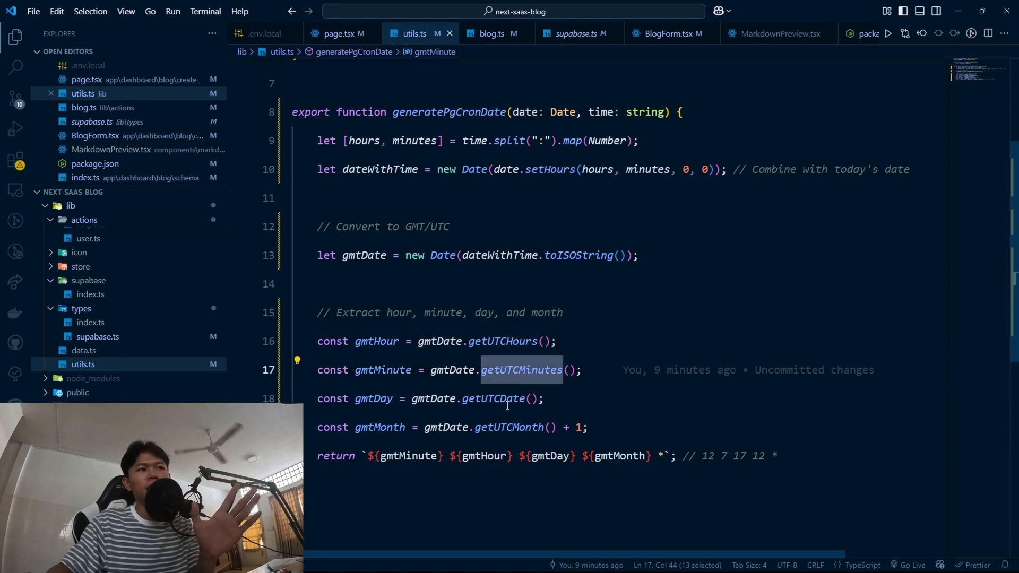
pyautogui.doubleClick(493, 398)
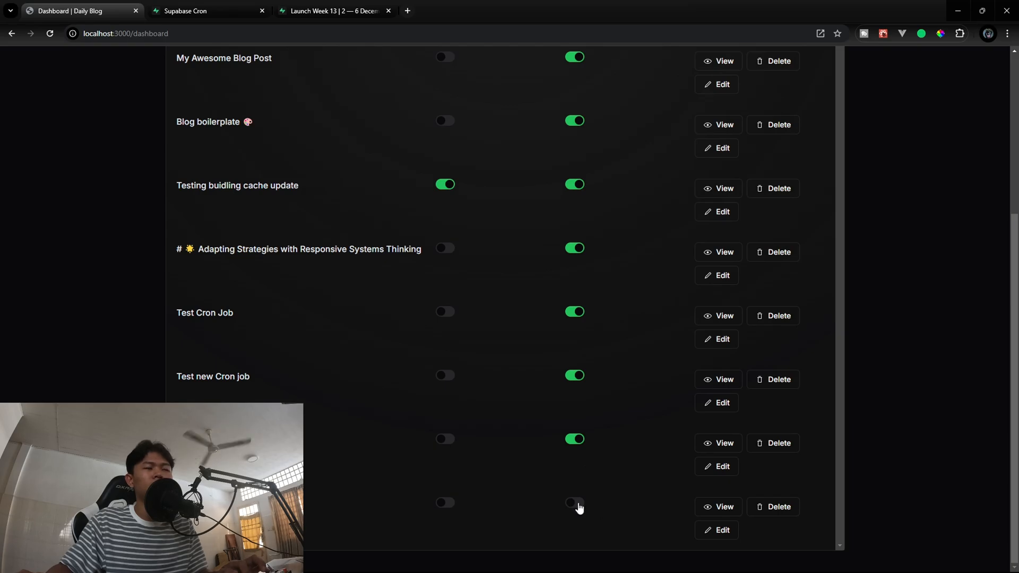
# Refresh the dashboard until the last post's publish toggle shows as published
pyautogui.click(574, 502)
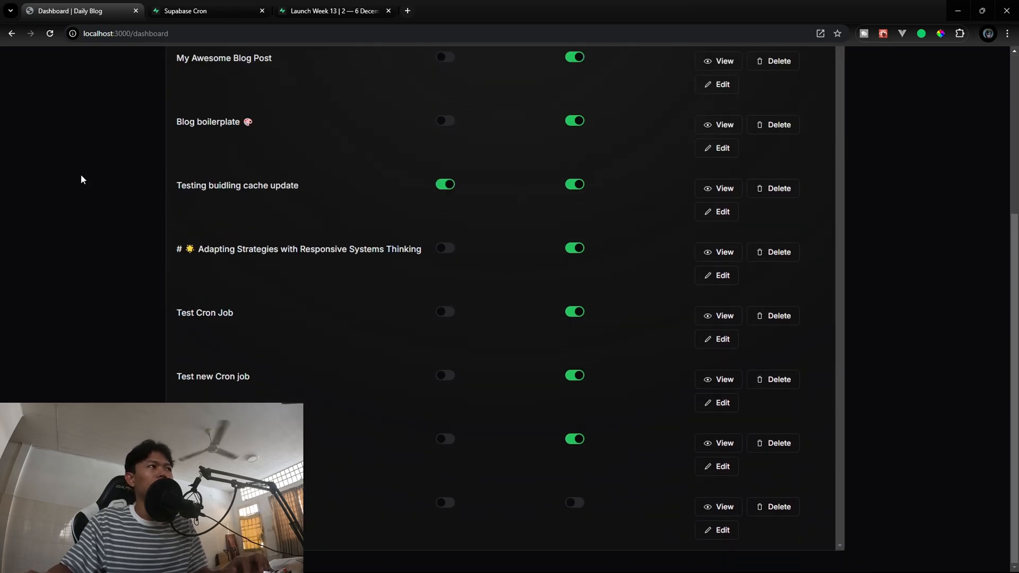
pyautogui.click(574, 502)
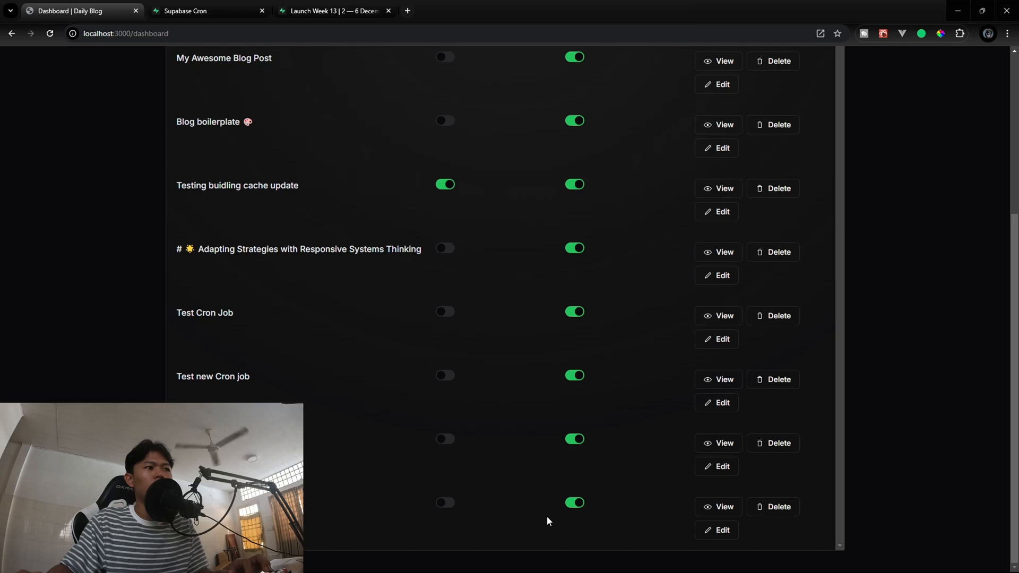
pyautogui.moveTo(723, 507)
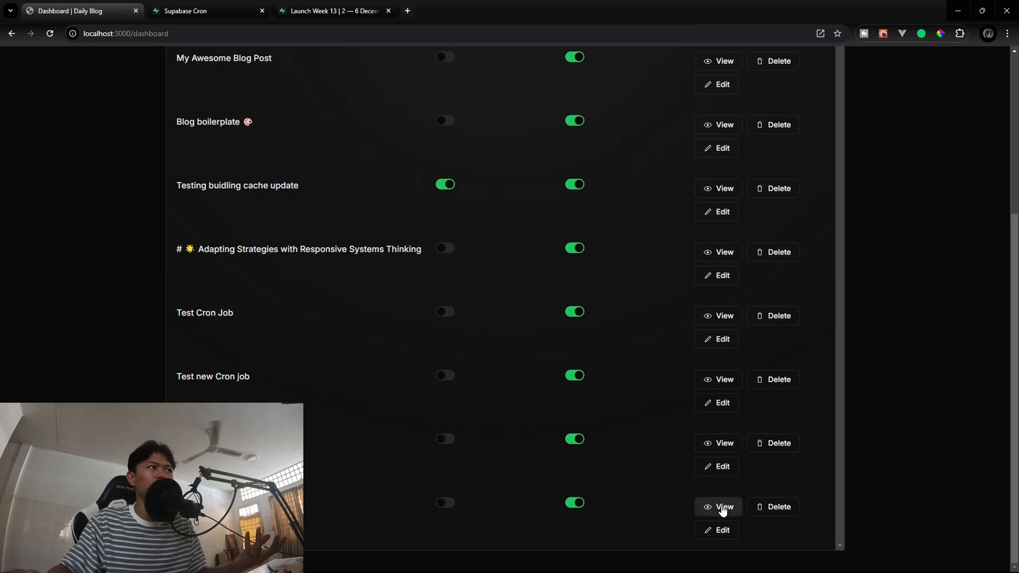
pyautogui.moveTo(349, 278)
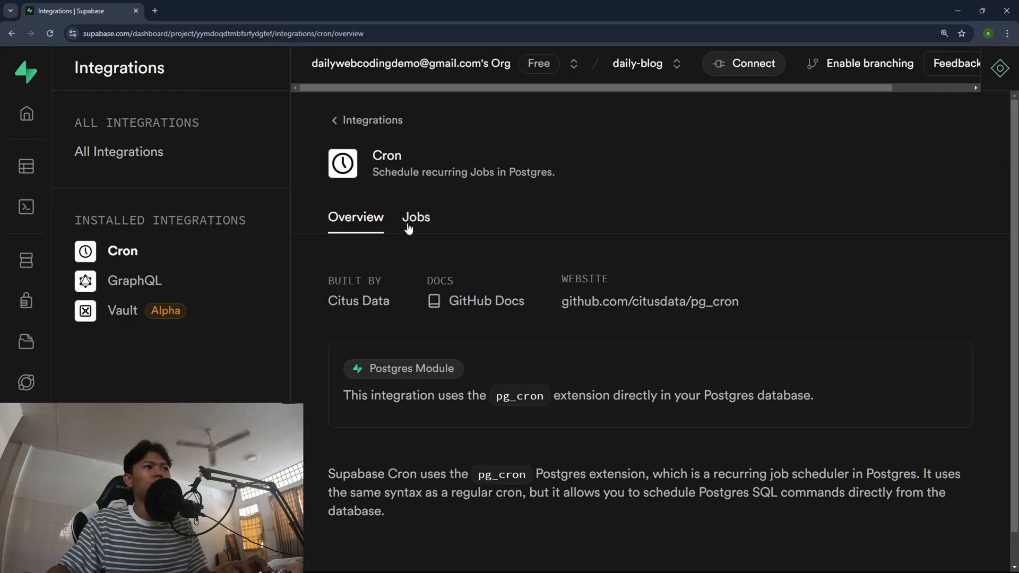
# Review the Cron Jobs list, zoomed out, including the published post's job
pyautogui.click(415, 216)
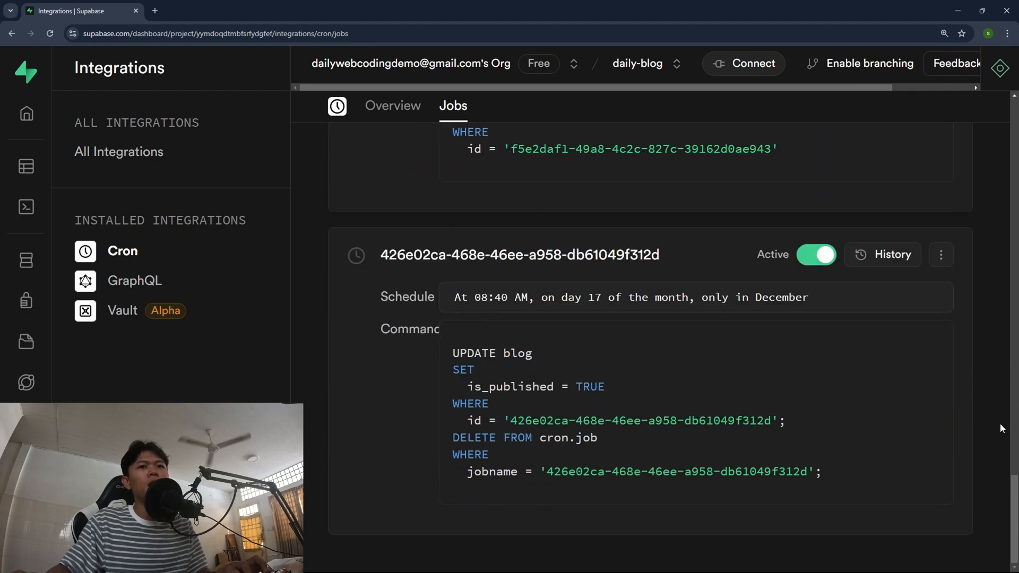
pyautogui.press('ctrl+plus')
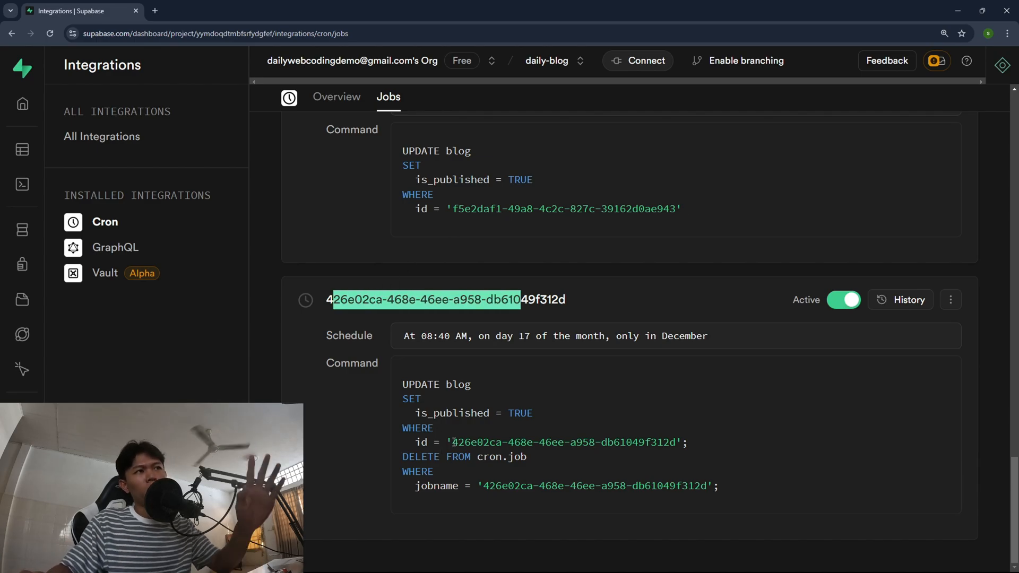
pyautogui.scroll(-3)
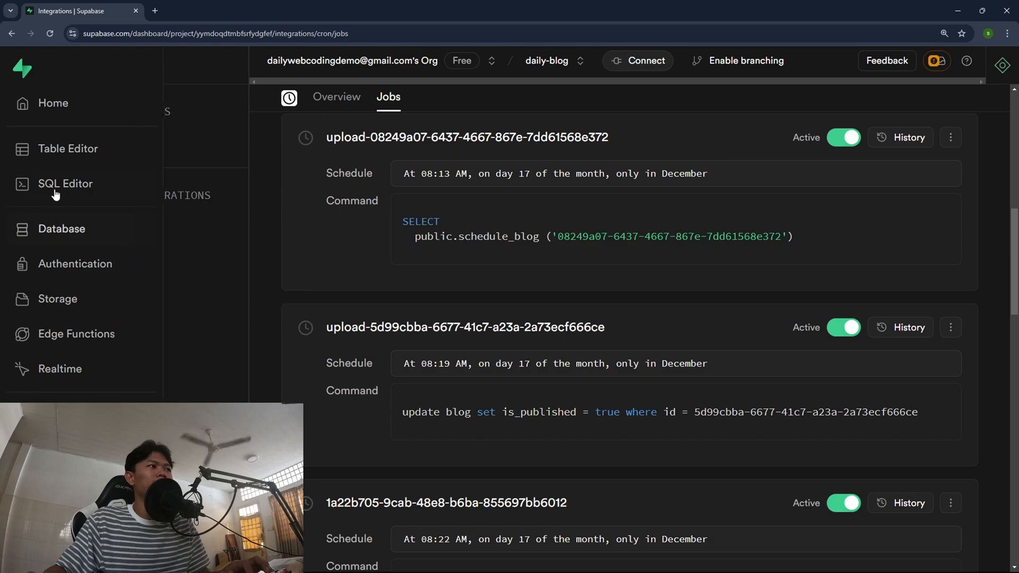
# Return to the Create Blog Function query in SQL Editor showing its cron scheduling code
pyautogui.click(65, 184)
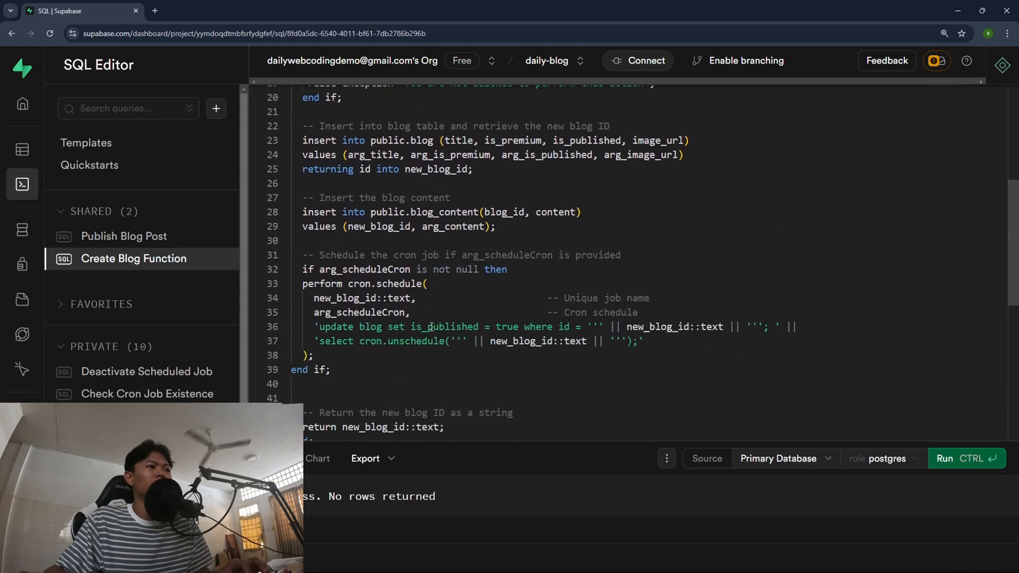
pyautogui.scroll(-3)
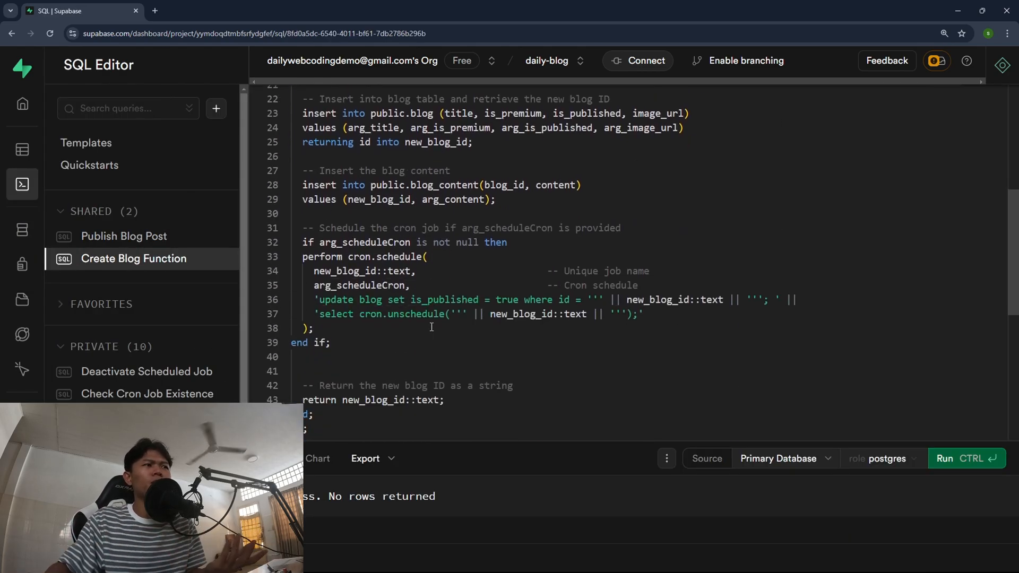